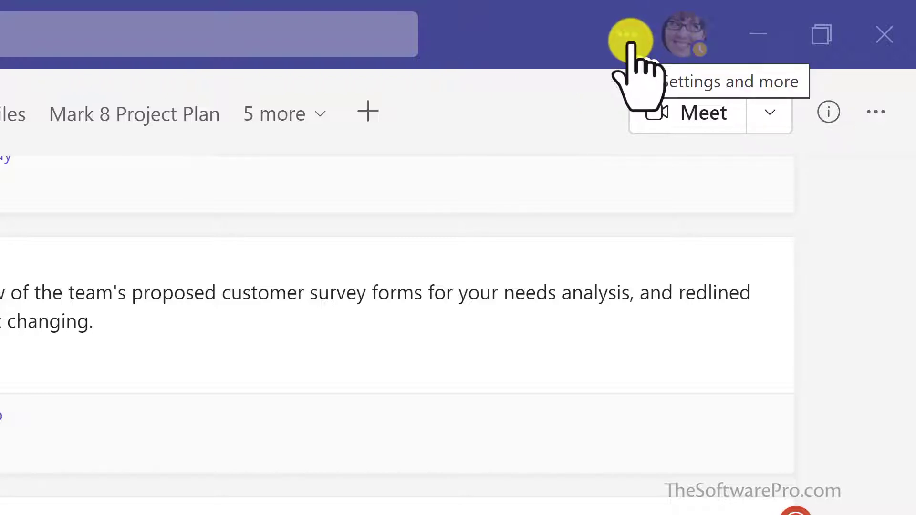
# Open Teams Settings from the '...' Settings and more menu
pyautogui.click(630, 33)
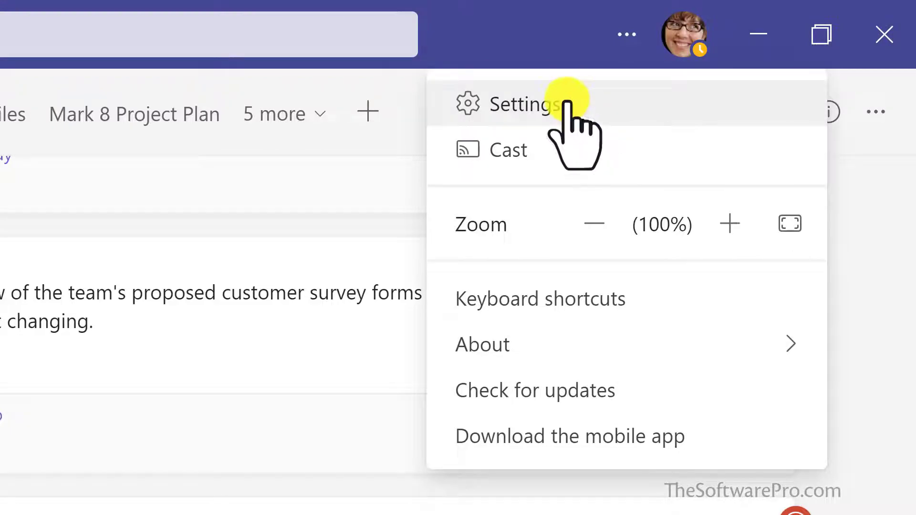
pyautogui.click(517, 104)
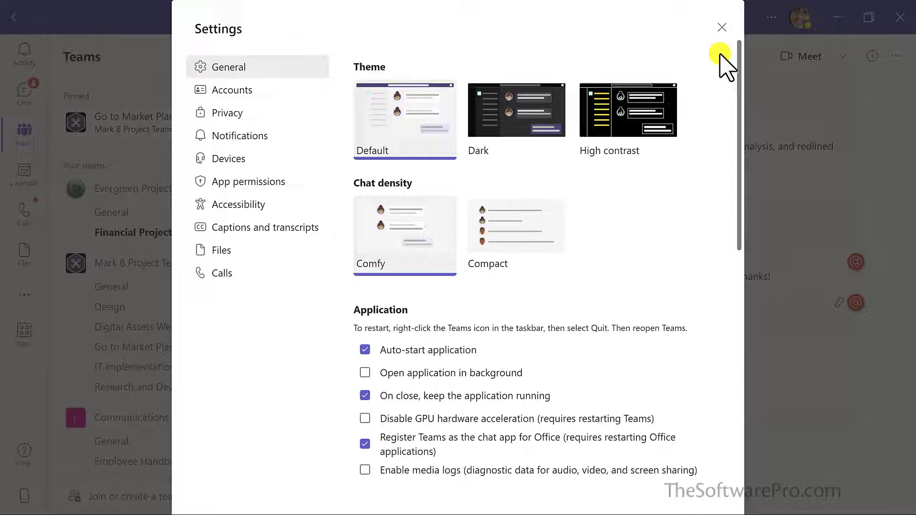
# Try Dark and High contrast, keep the Dark theme, and close Settings
pyautogui.click(516, 109)
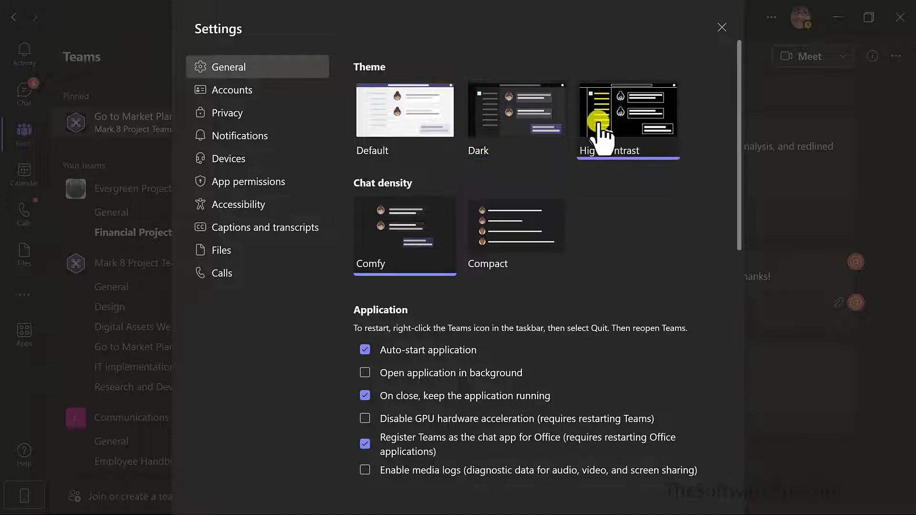
pyautogui.click(628, 111)
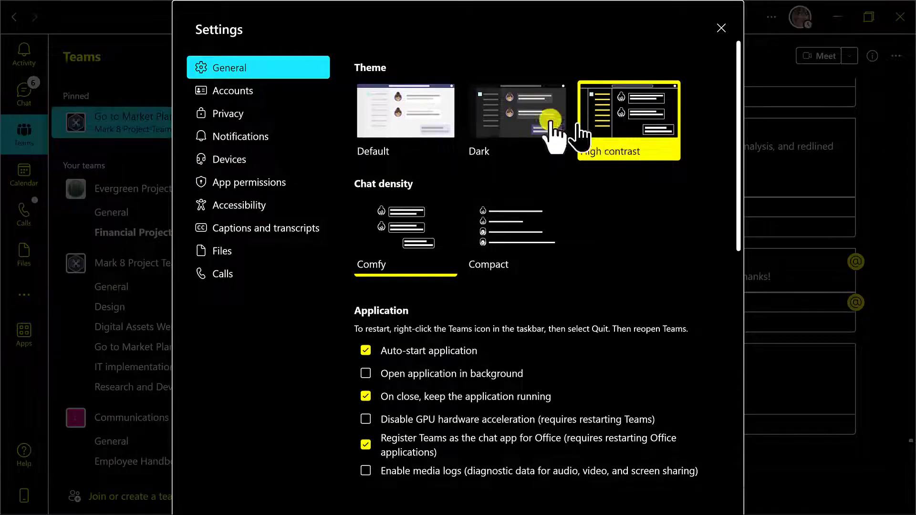
pyautogui.click(517, 111)
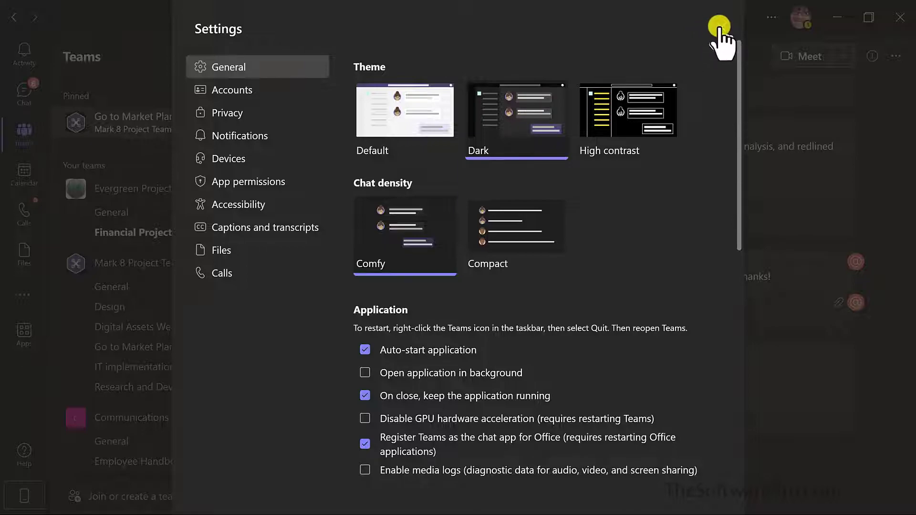
pyautogui.click(718, 26)
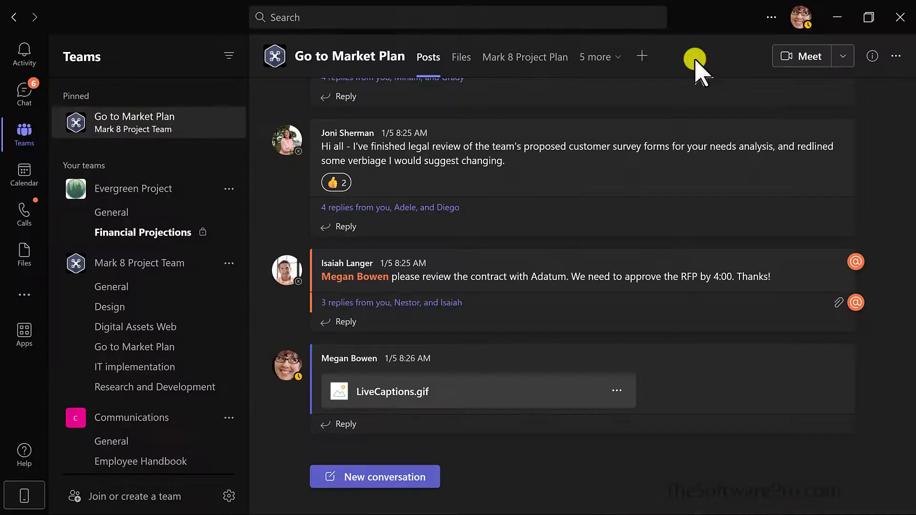